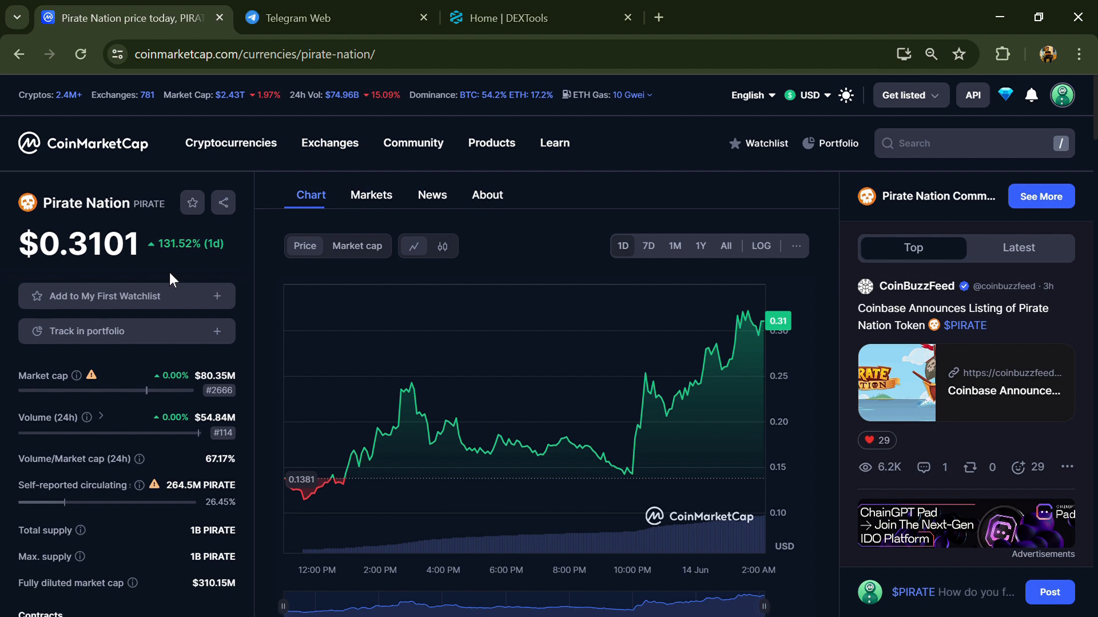
pyautogui.moveTo(159, 312)
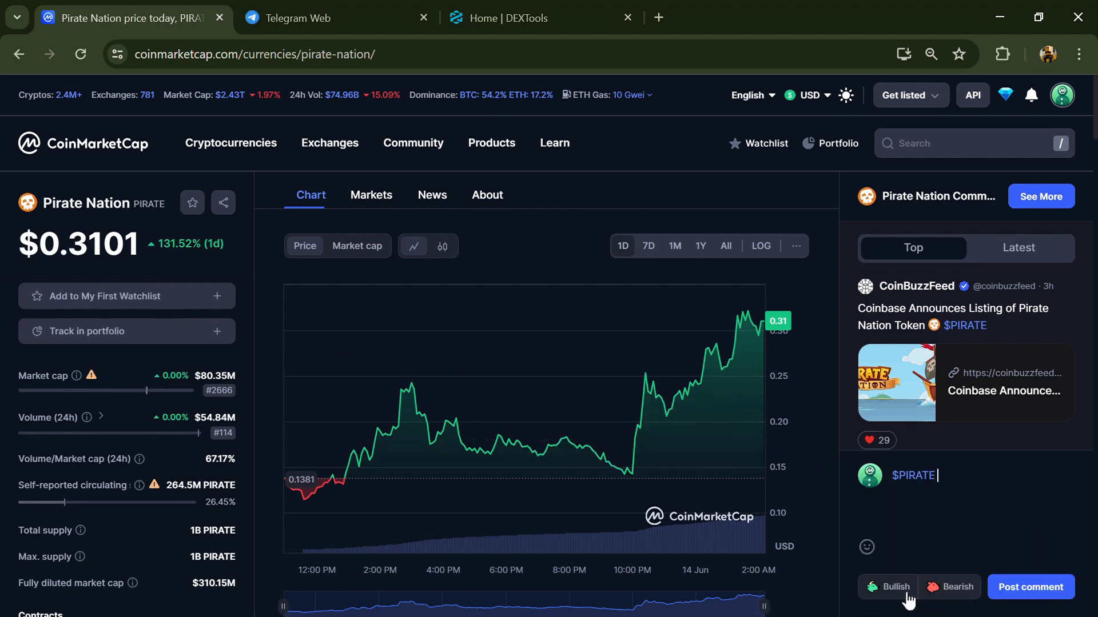
# Set the $PIRATE comment draft to Bearish and copy the Ethereum contract address.
pyautogui.click(894, 586)
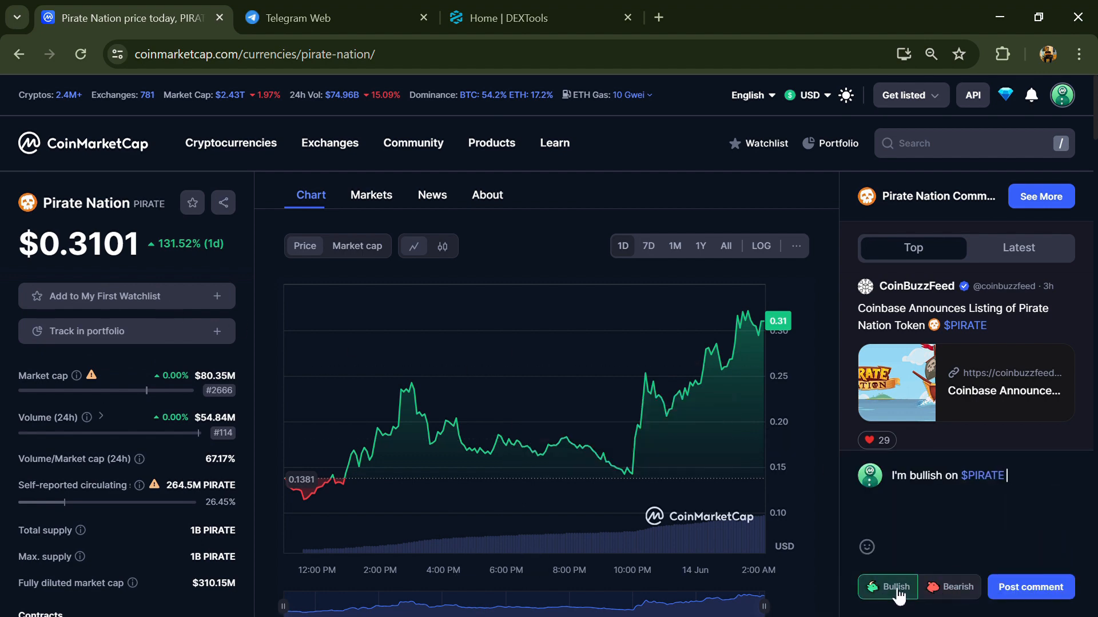
pyautogui.click(950, 587)
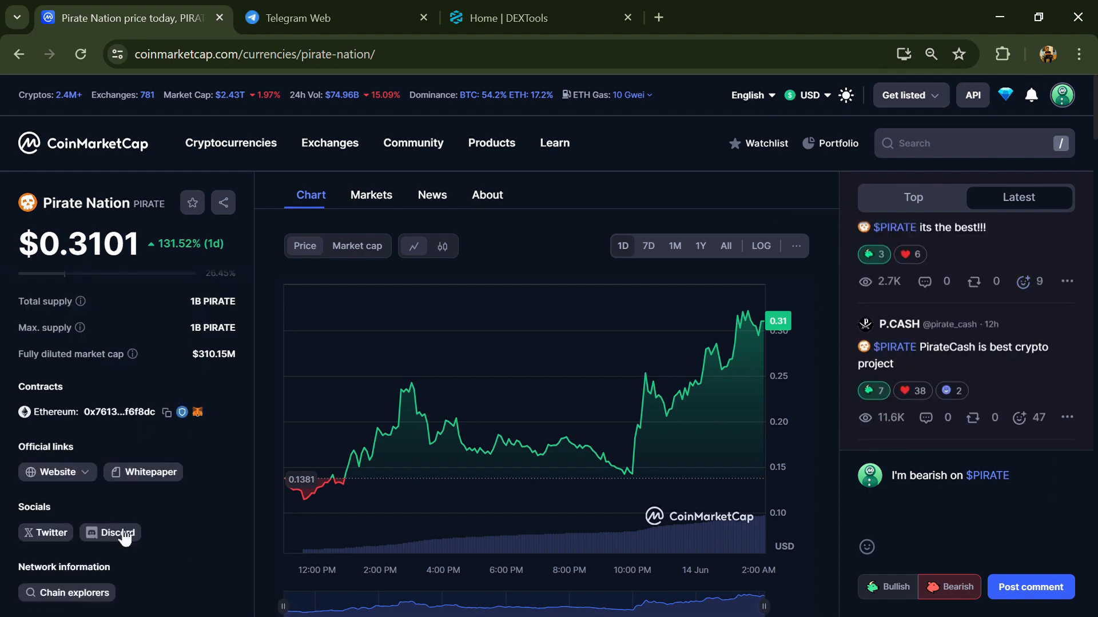
pyautogui.moveTo(176, 423)
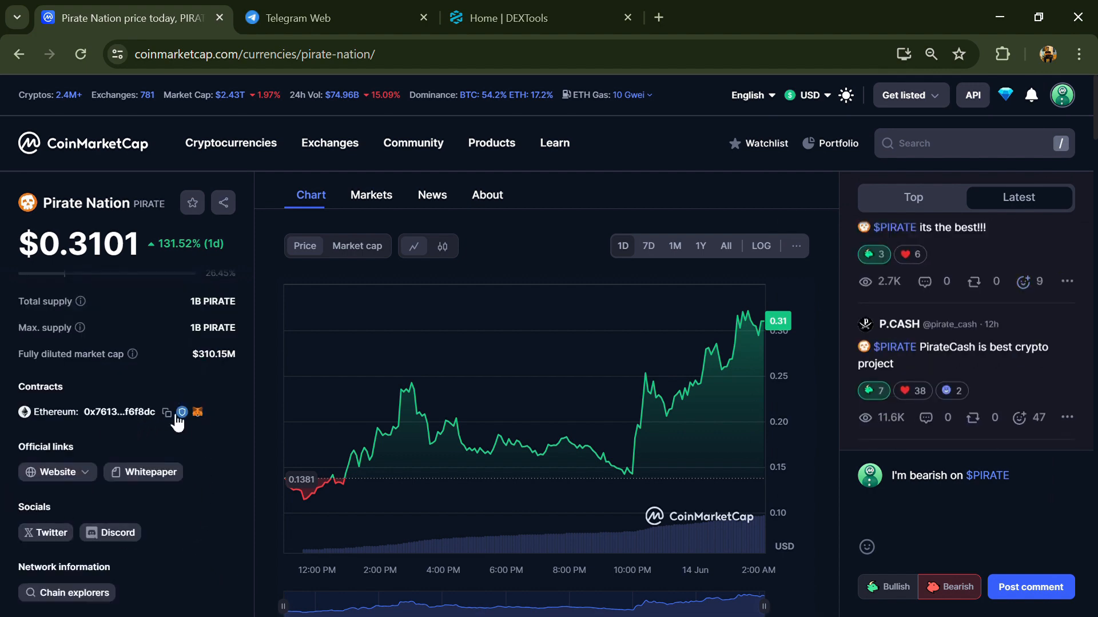
pyautogui.click(166, 412)
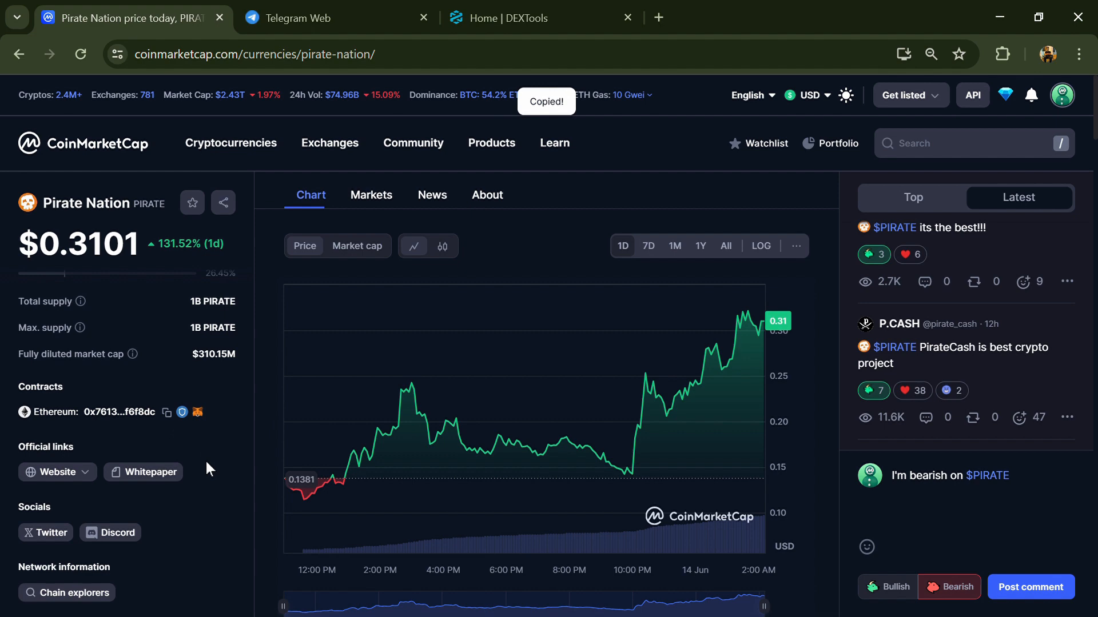
# Search DEXTools for 0x7613c48e0cd50e42dd9bf0f6c235063145f6f8dc and open the top PIRATE/WETH pair.
pyautogui.click(539, 18)
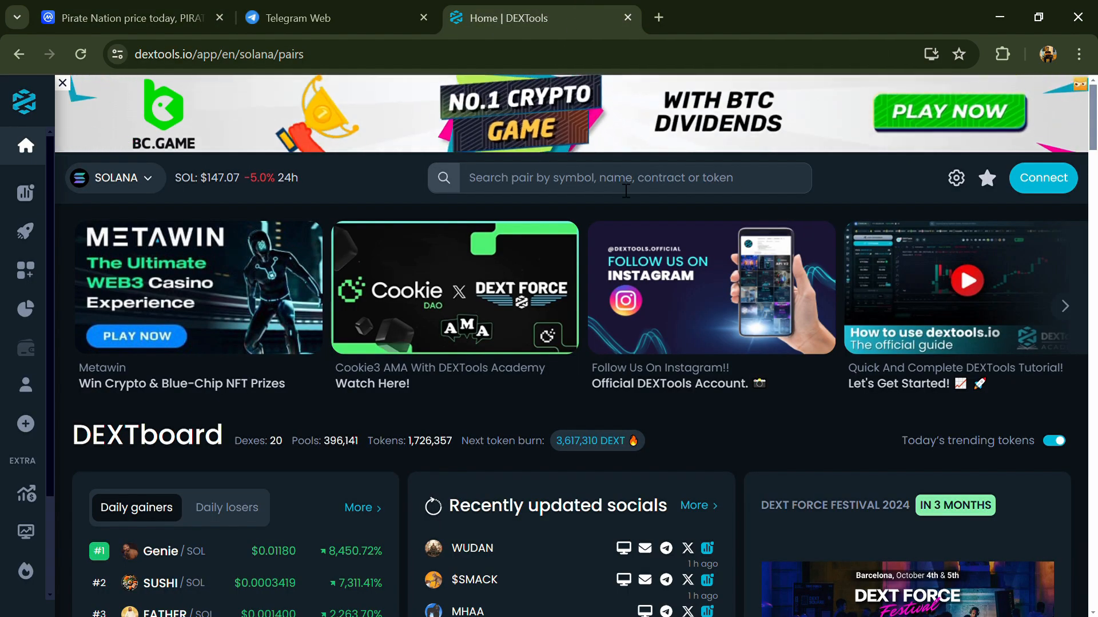
pyautogui.click(619, 177)
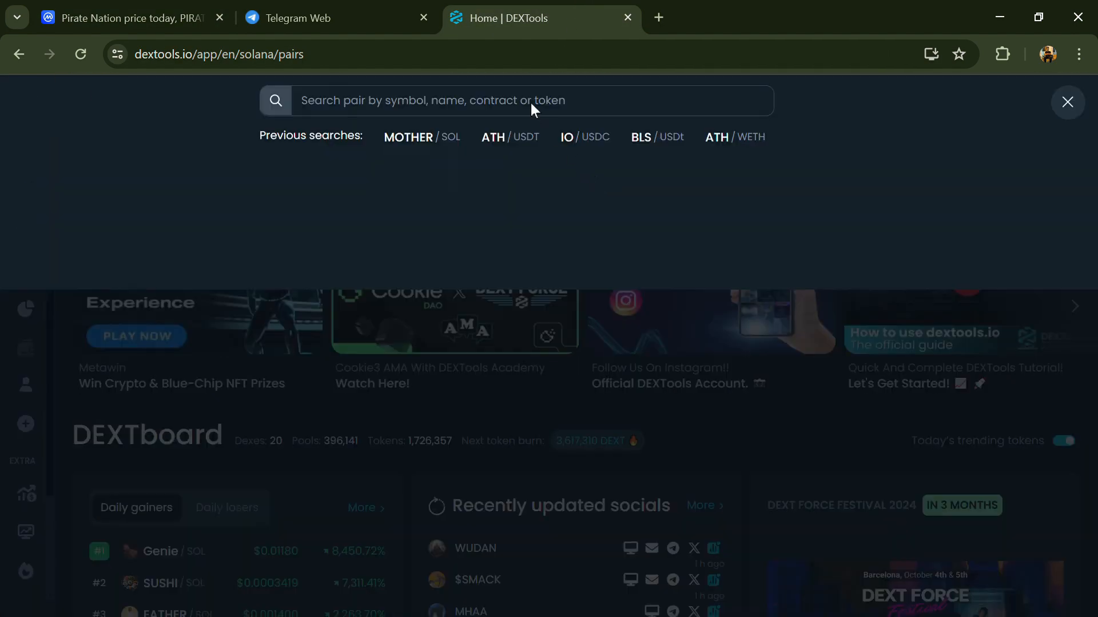
pyautogui.write('0x7613c48e0cd50e42dd9bf0f6c235063145f6f8dc')
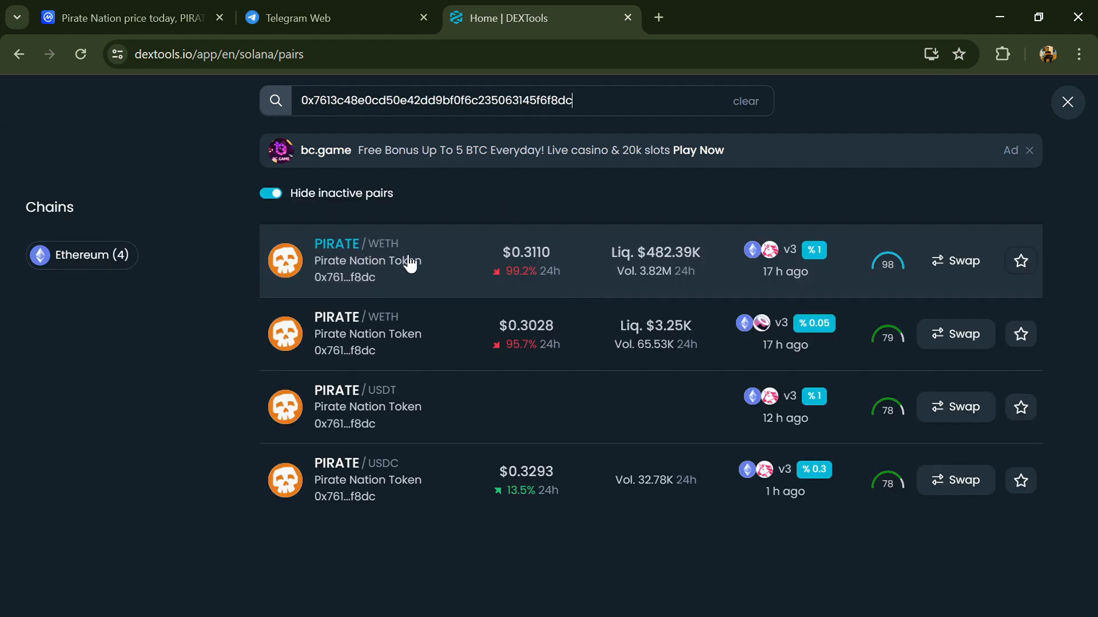
pyautogui.click(337, 261)
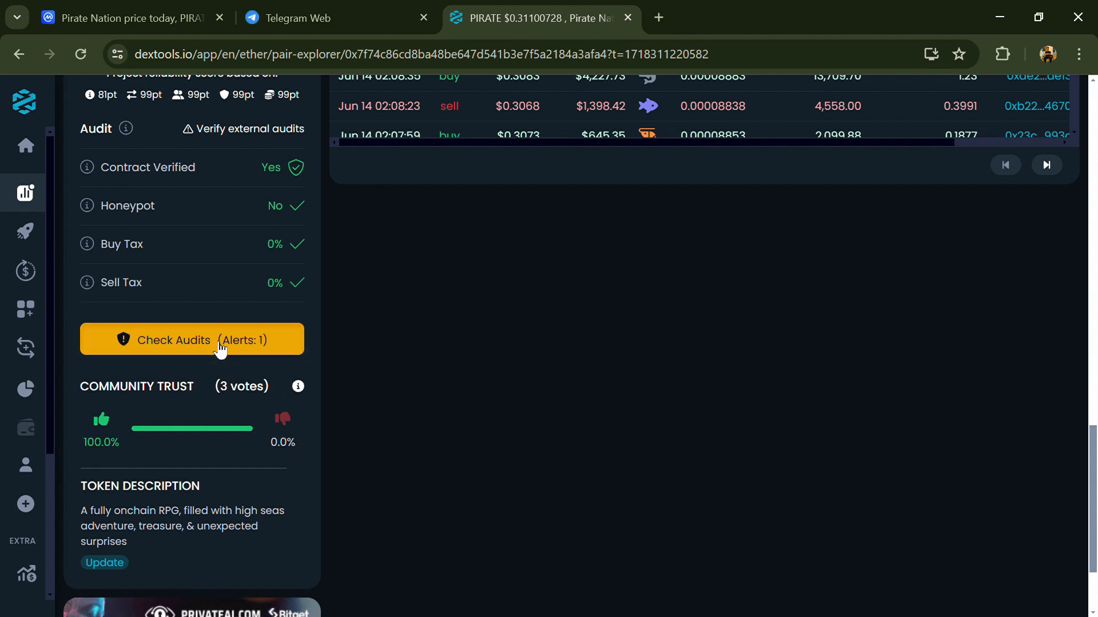
# Open the Quick Intel, GoPlus and Honeypot.is audit scan, then go back to CoinMarketCap.
pyautogui.click(191, 339)
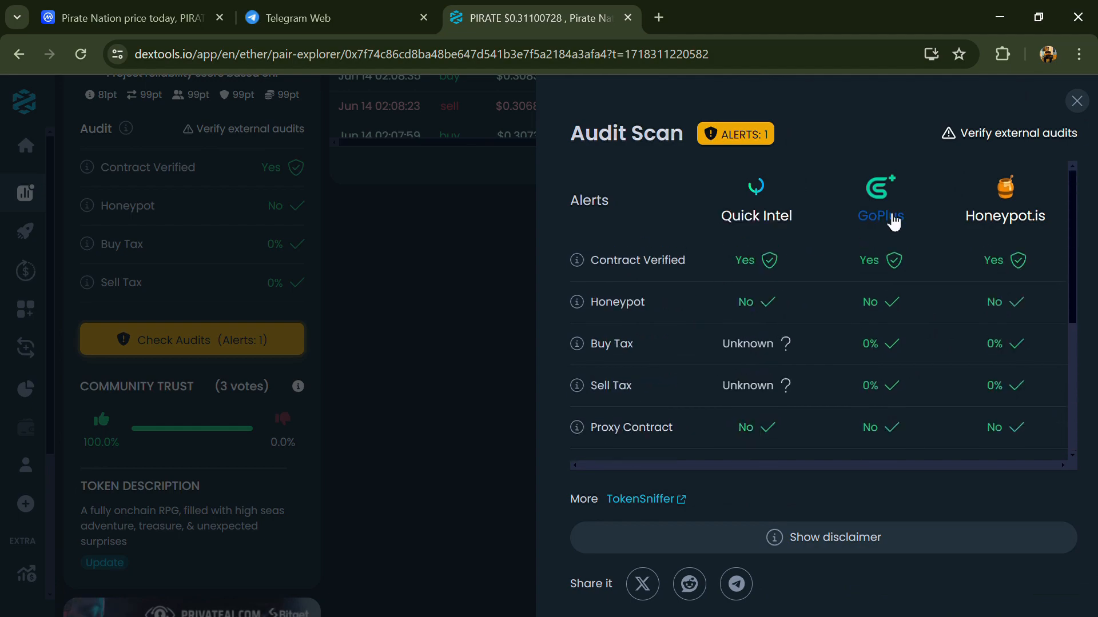
pyautogui.click(1076, 101)
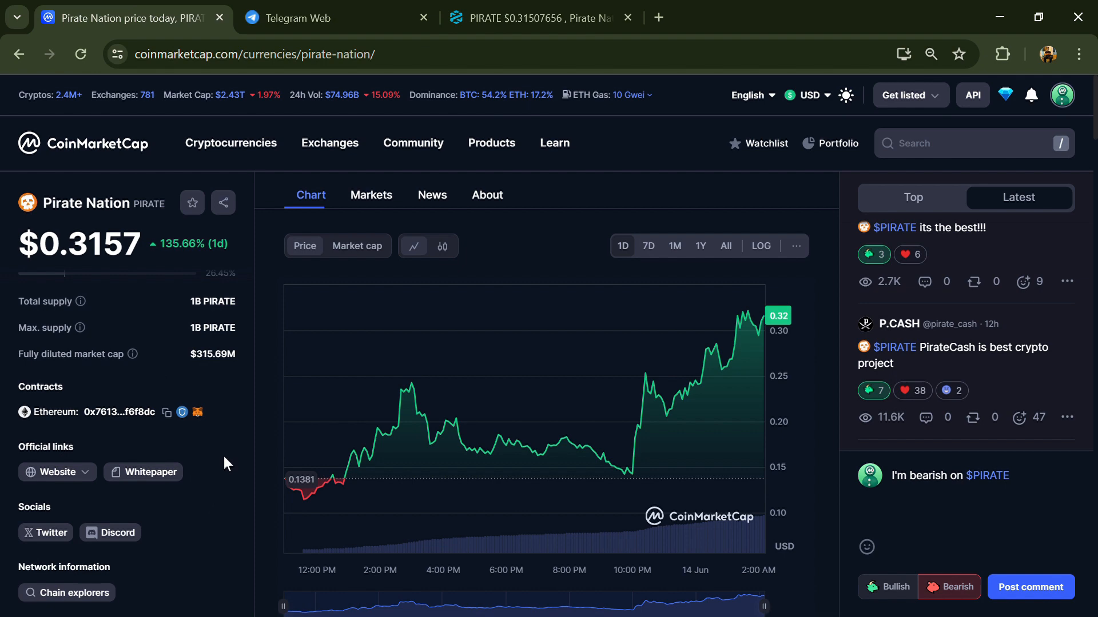
# View all 16 Pirate Nation markets full width, then open the contract on Etherscan.
pyautogui.click(371, 194)
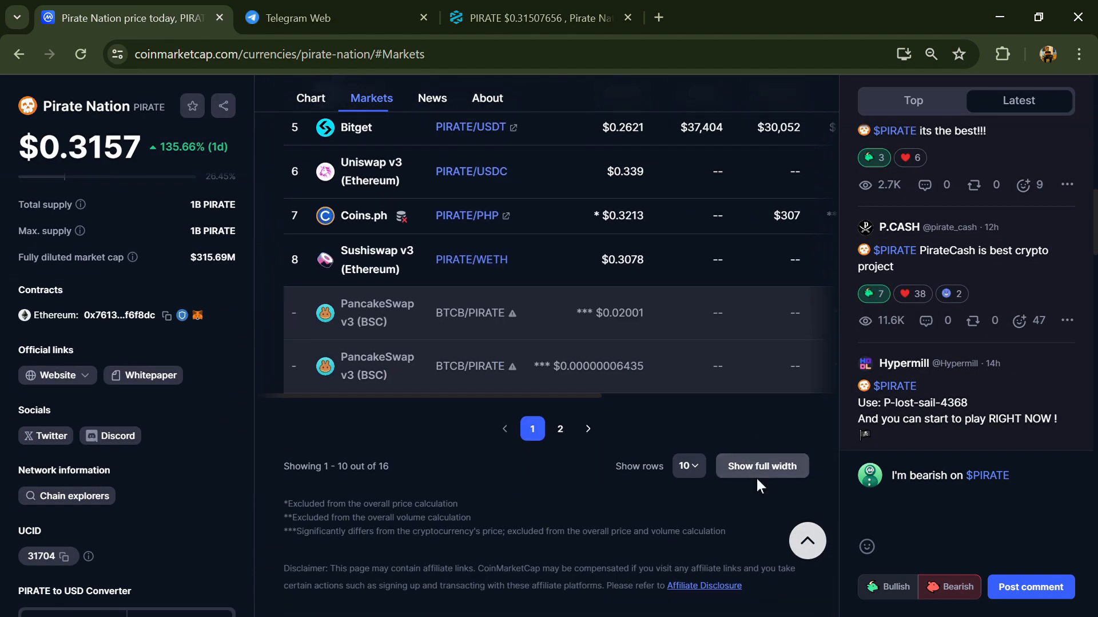
pyautogui.click(761, 466)
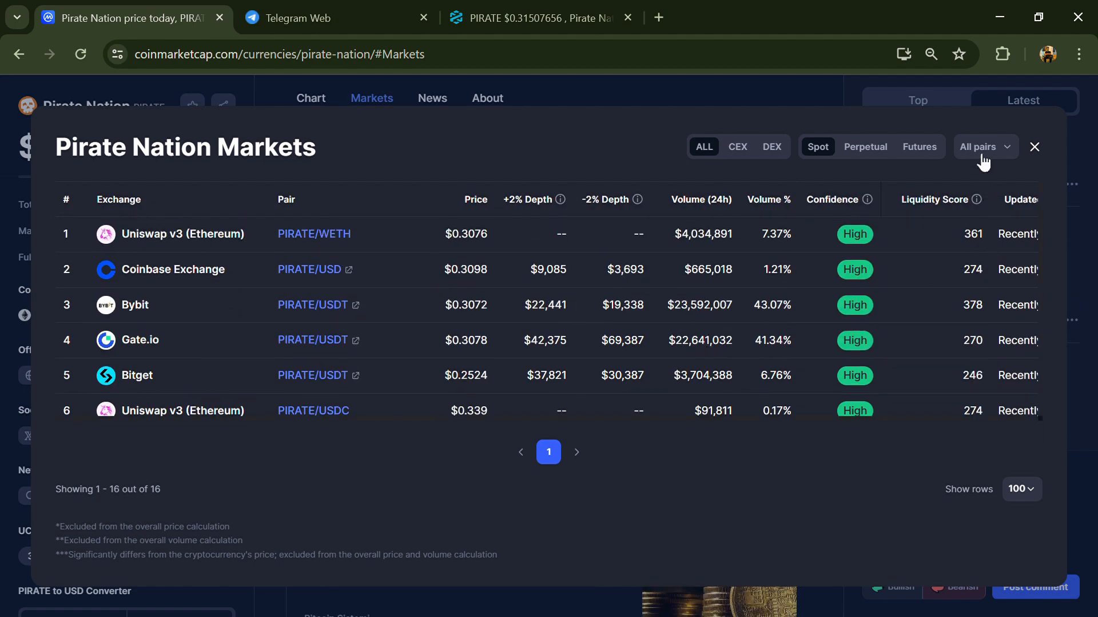
pyautogui.click(1034, 147)
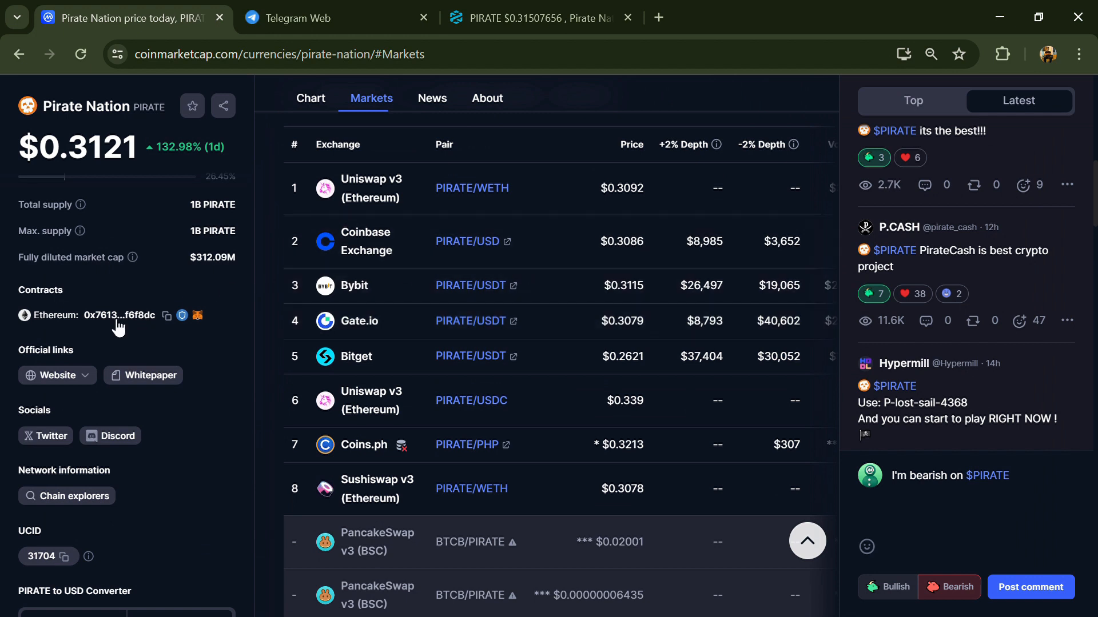
pyautogui.click(197, 315)
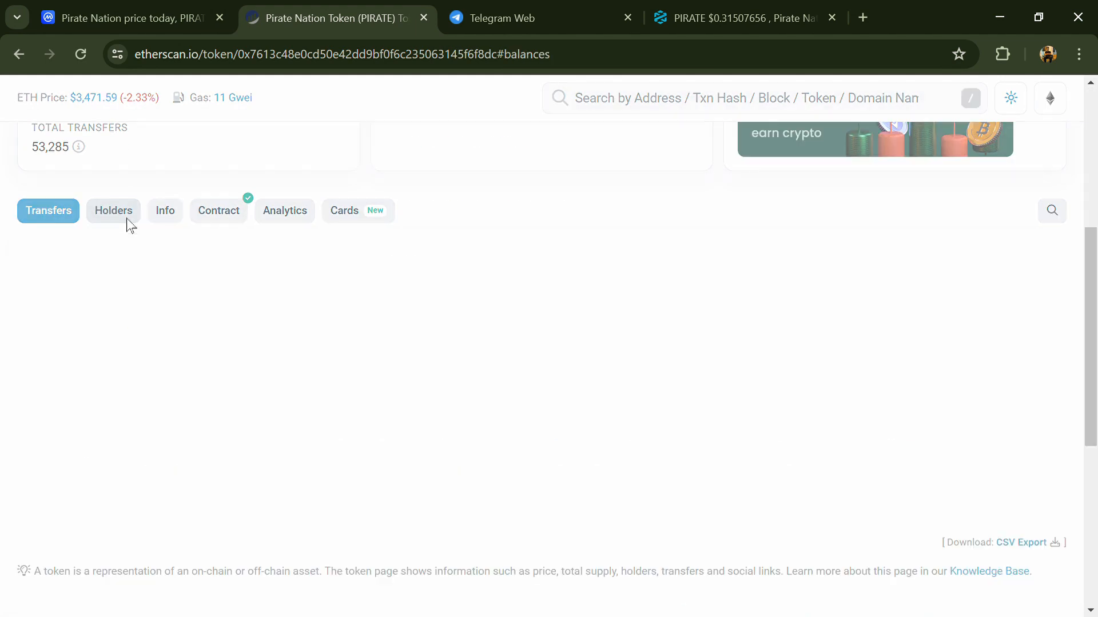
# Show the PIRATE Holders list and scroll past the 30% holder, Bybit and Gate.io.
pyautogui.click(114, 211)
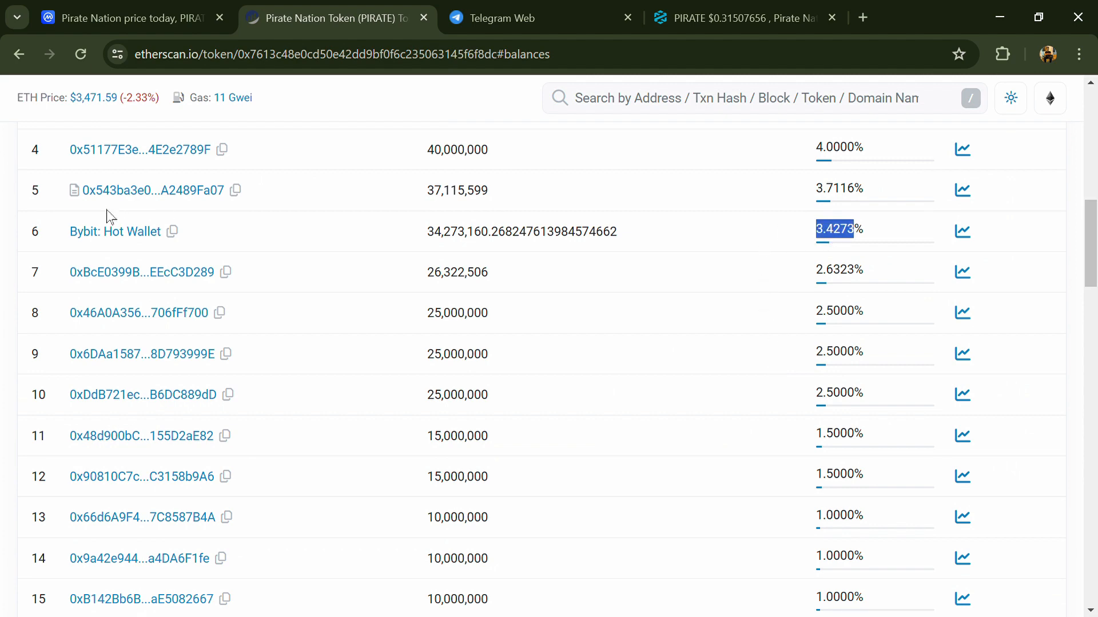
pyautogui.moveTo(115, 231)
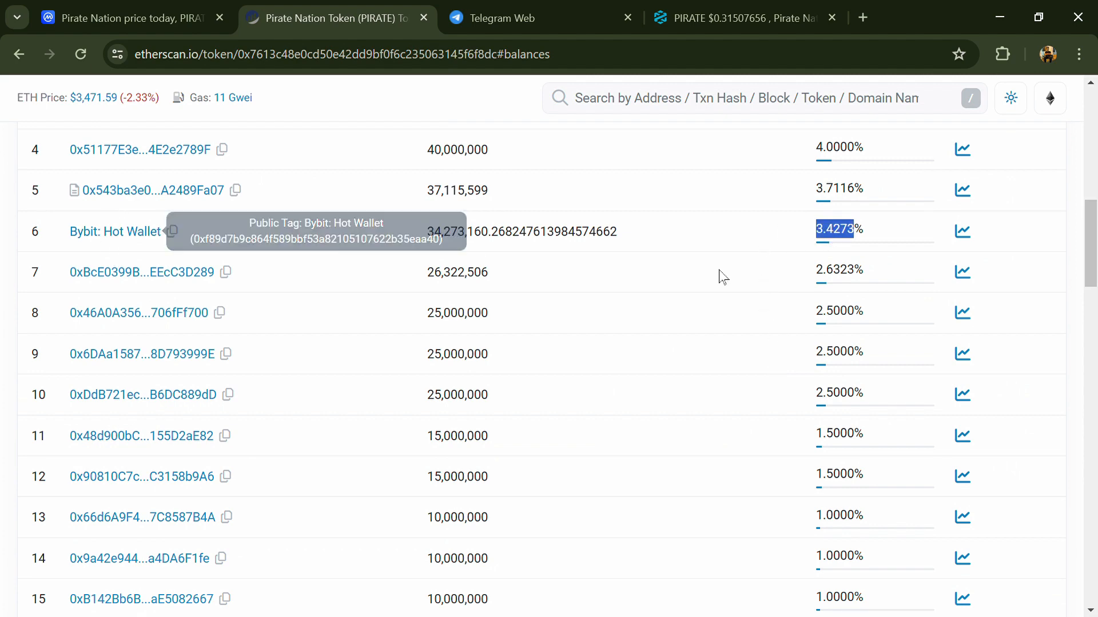
pyautogui.scroll(-3)
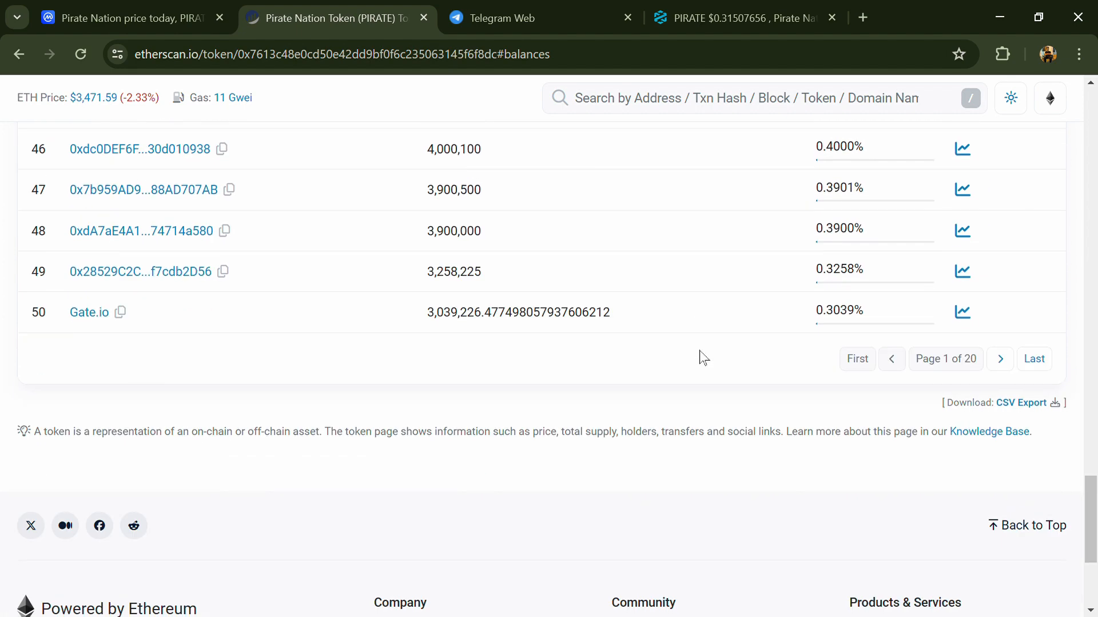
pyautogui.scroll(-3)
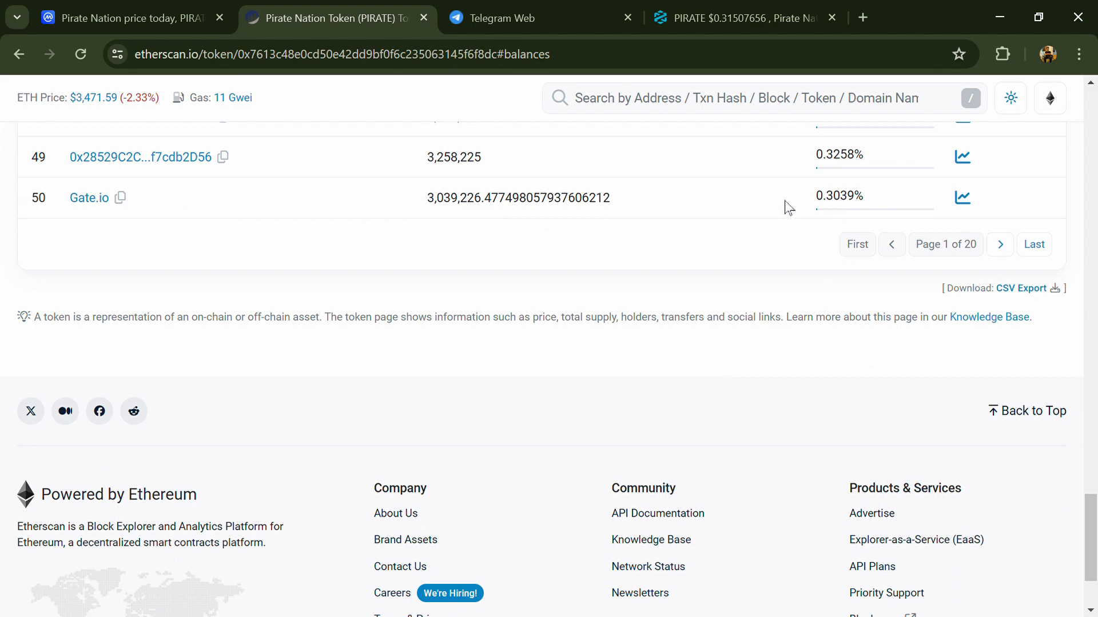
pyautogui.moveTo(89, 198)
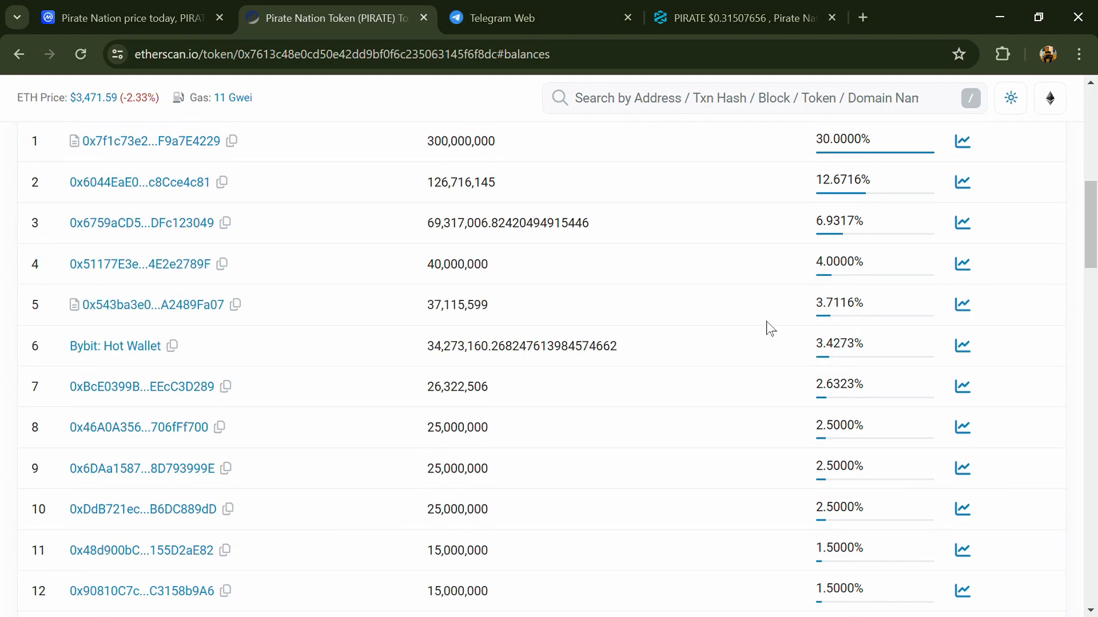
pyautogui.scroll(-3)
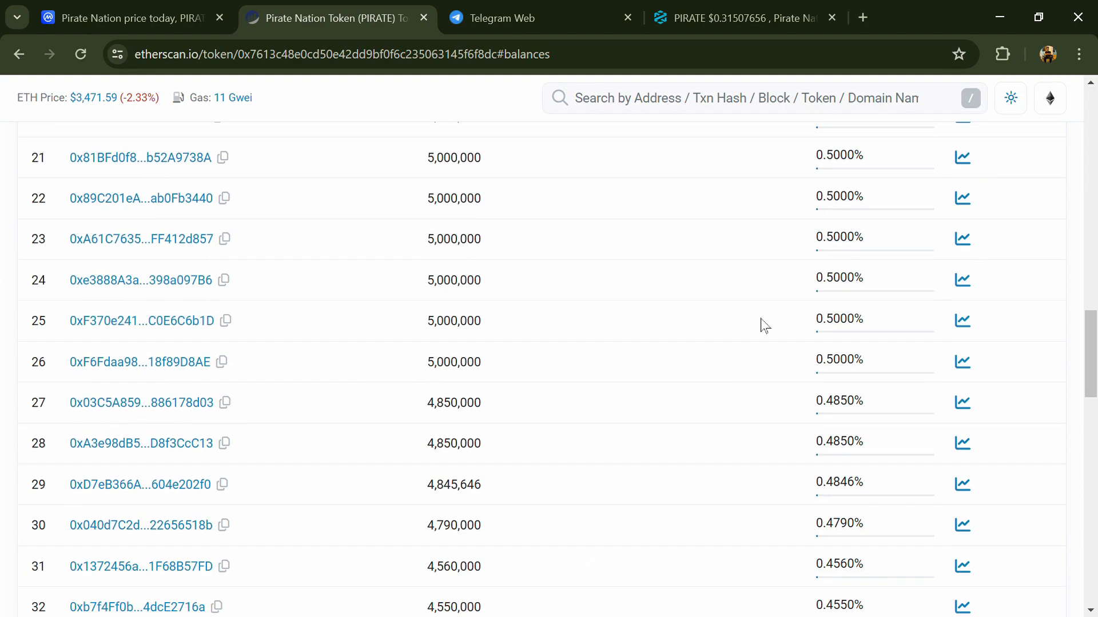